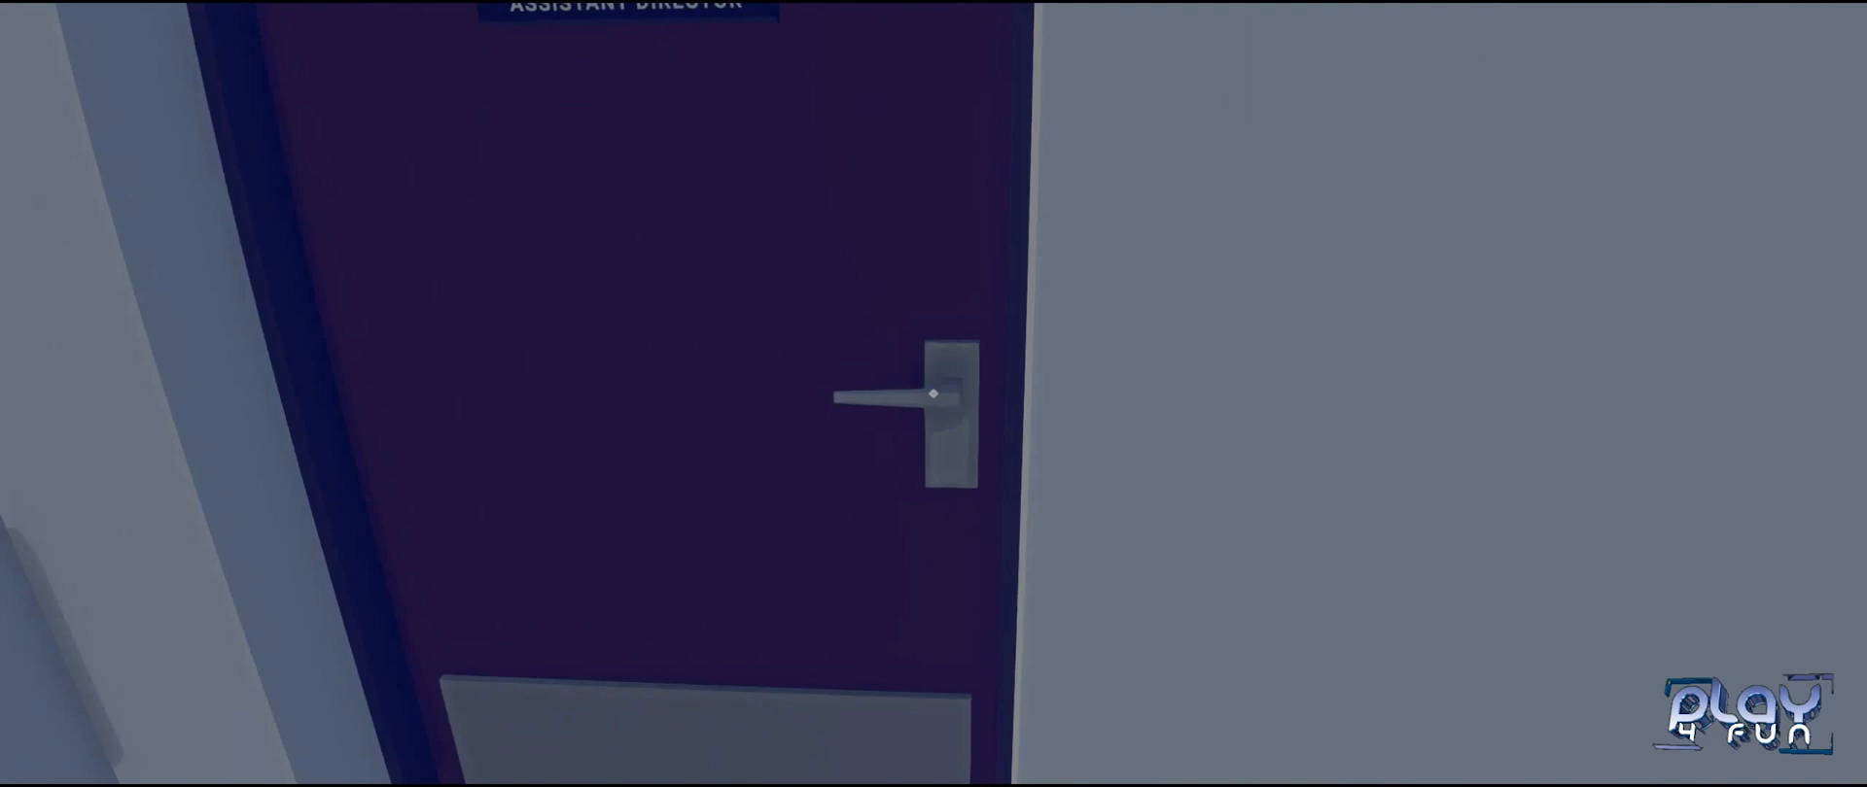
click(904, 405)
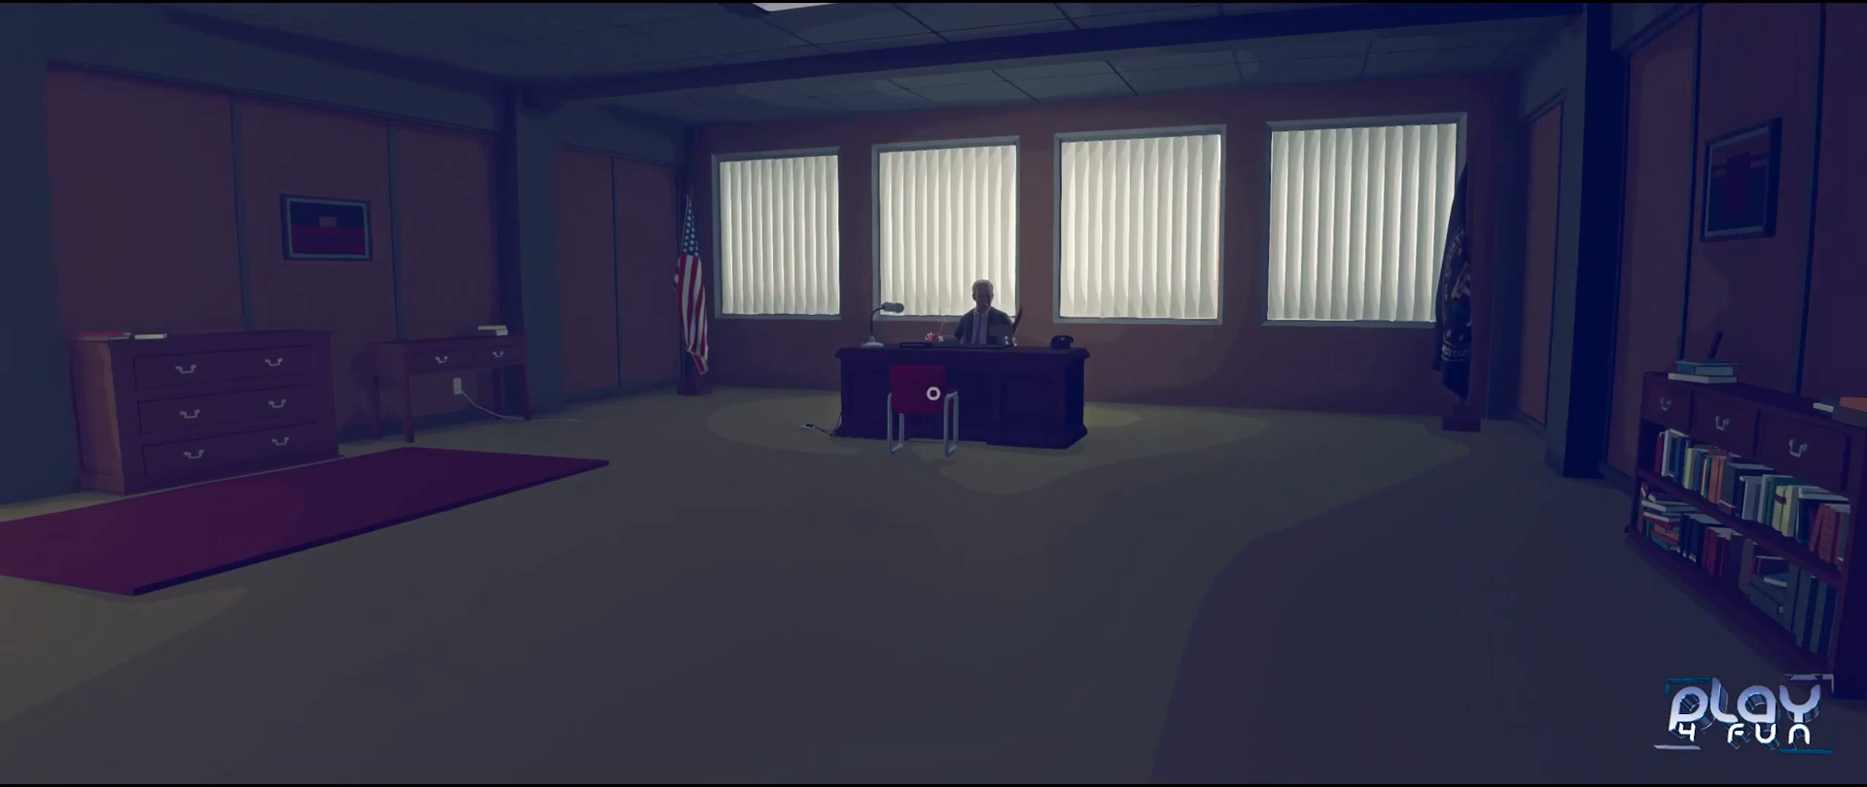